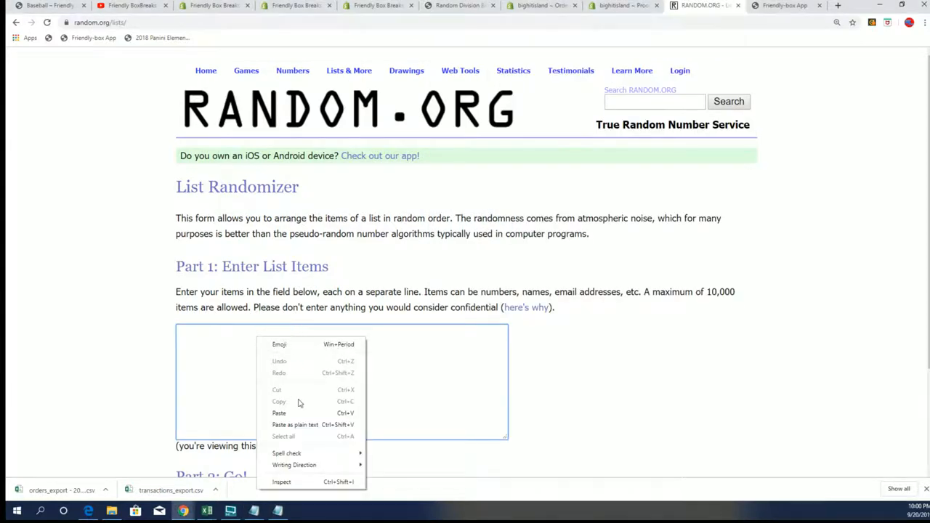
Paste the 19 owner names into the list and shuffle them into random order repeatedly.
click(279, 413)
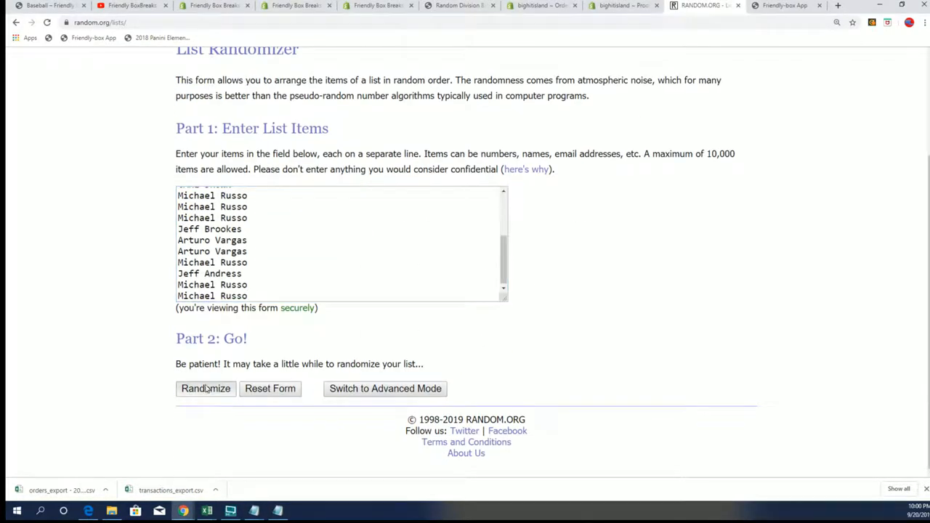
click(206, 388)
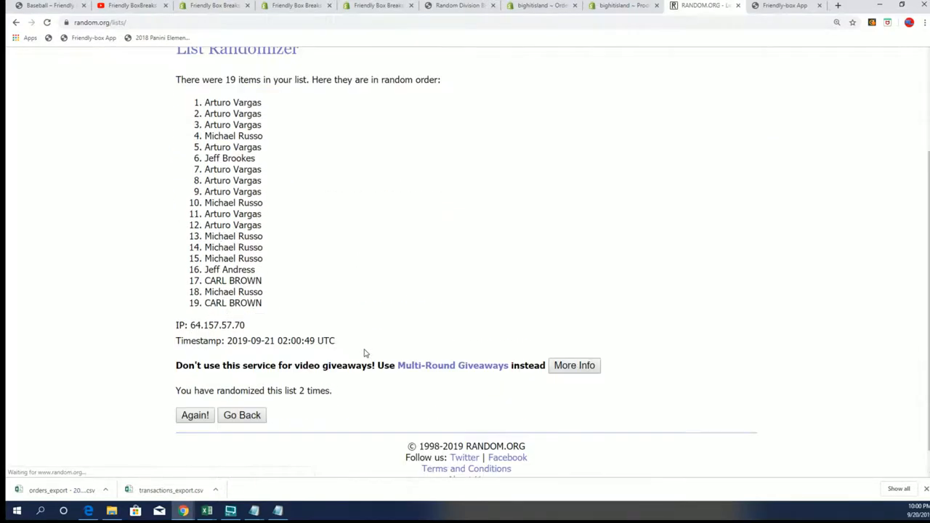
click(194, 415)
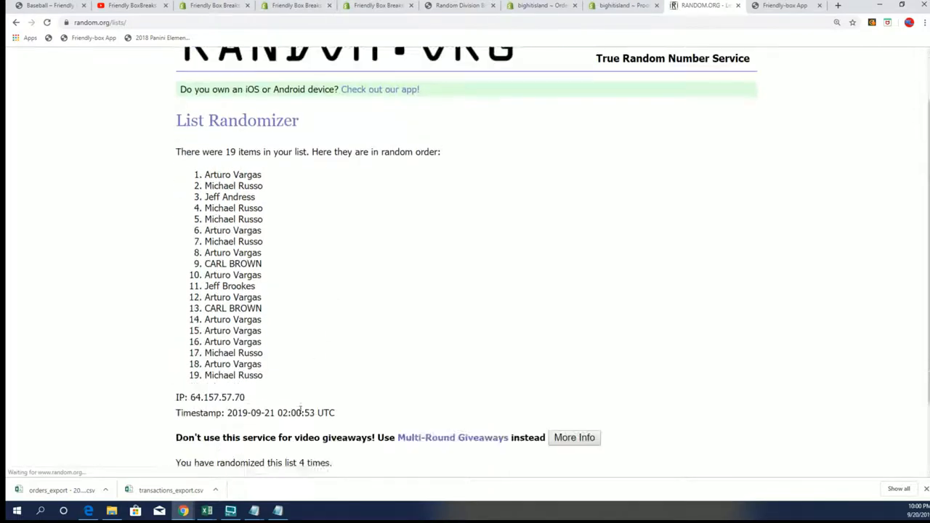
click(194, 389)
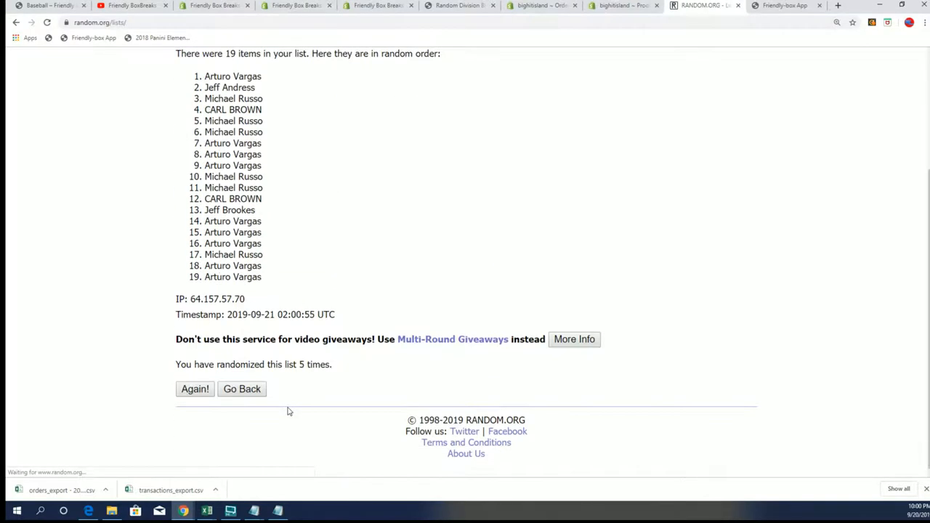
click(194, 388)
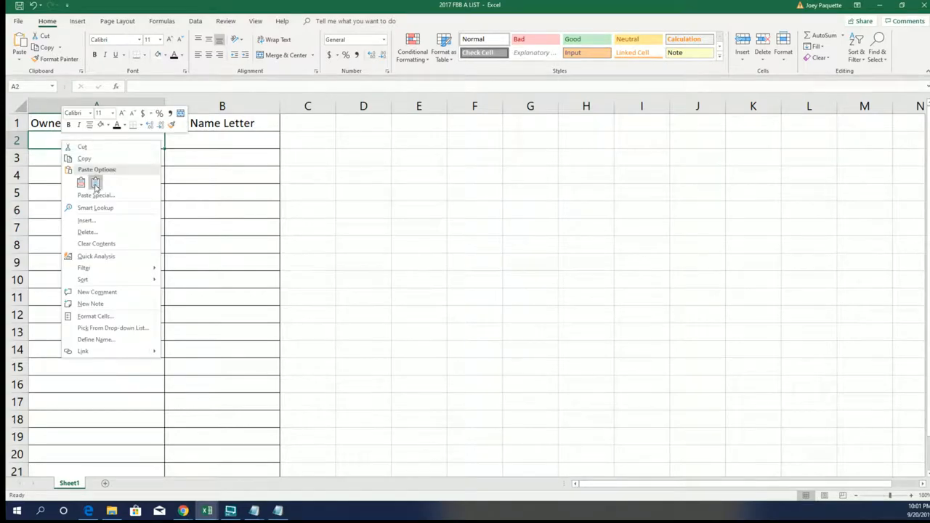
Paste the shuffled owner names into the owner column from cell A2.
click(80, 181)
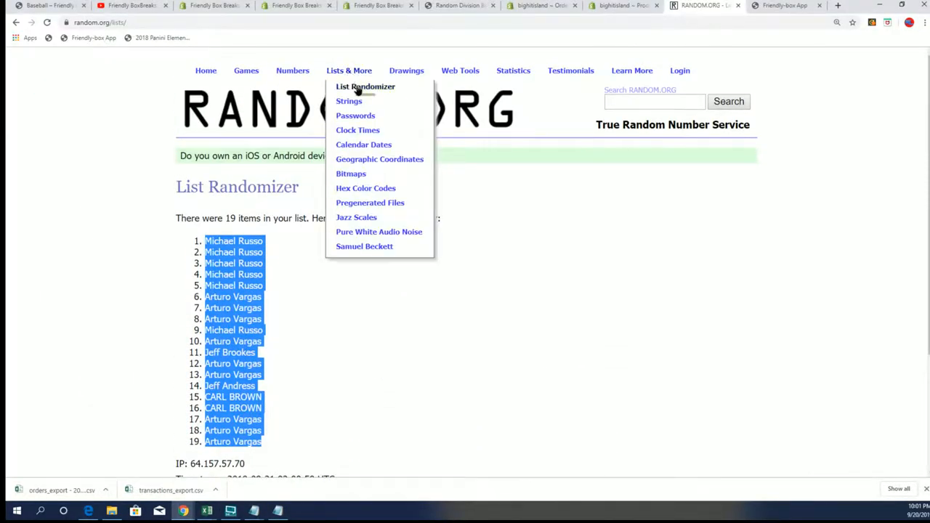
Return to a blank List Randomizer form for the last-name letter groups.
click(365, 86)
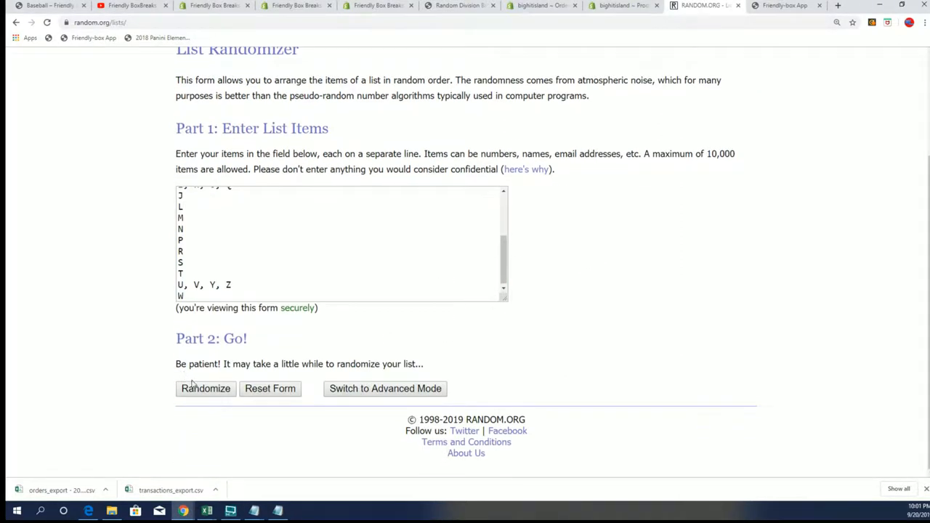
Shuffle the 19 letter groups until the page reports seven randomizations.
click(205, 388)
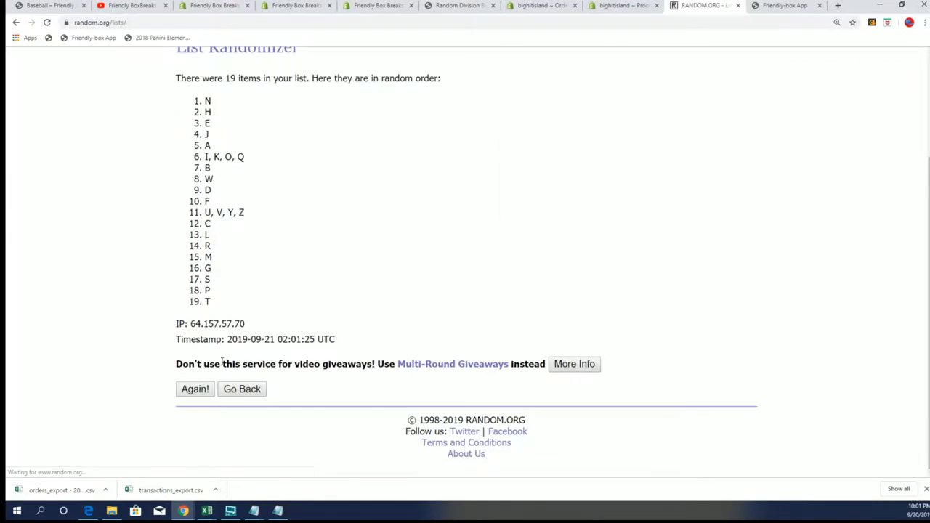
click(194, 389)
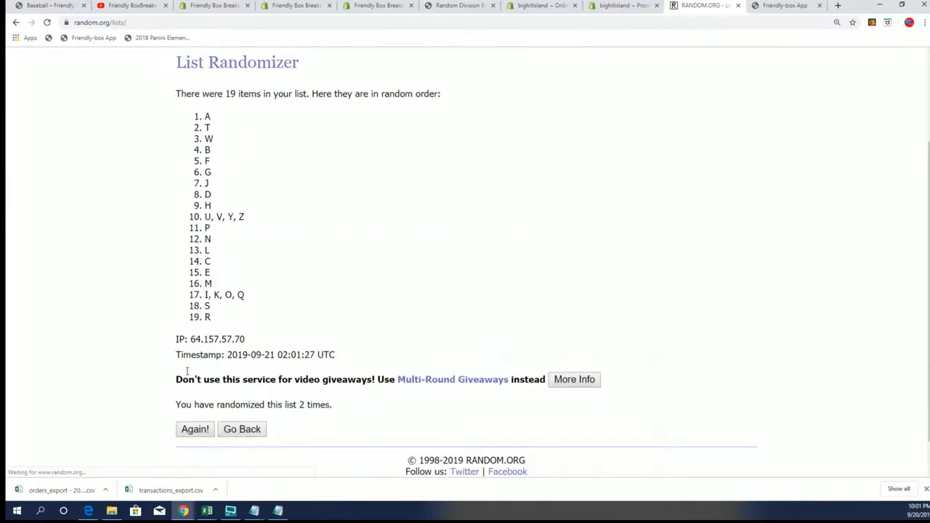
click(194, 429)
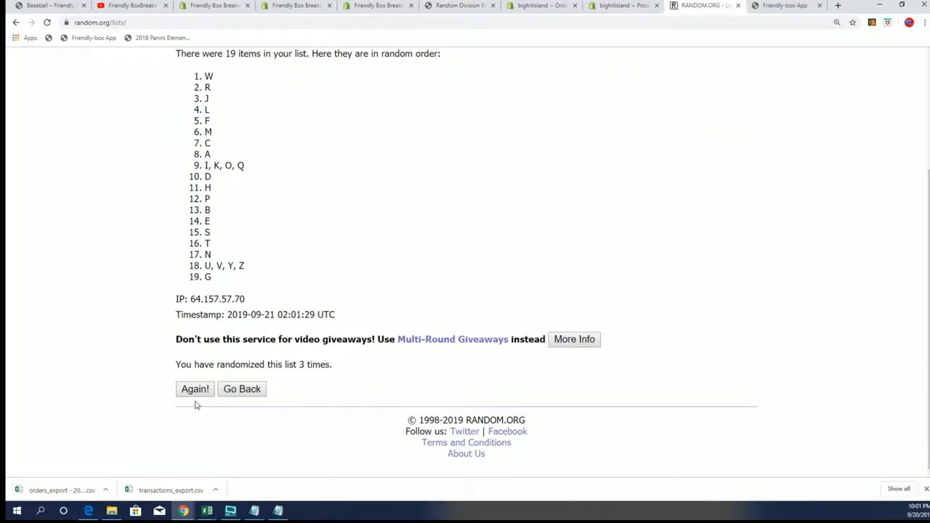
click(194, 389)
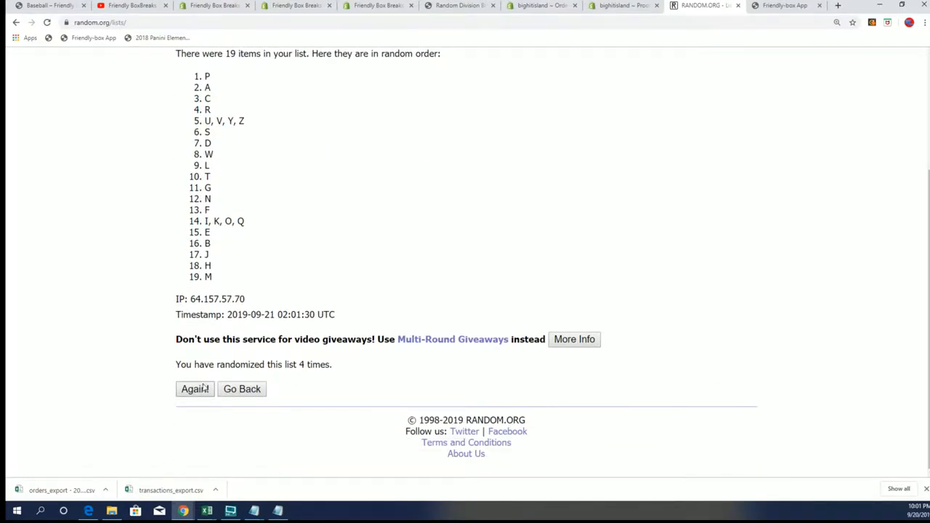
click(194, 389)
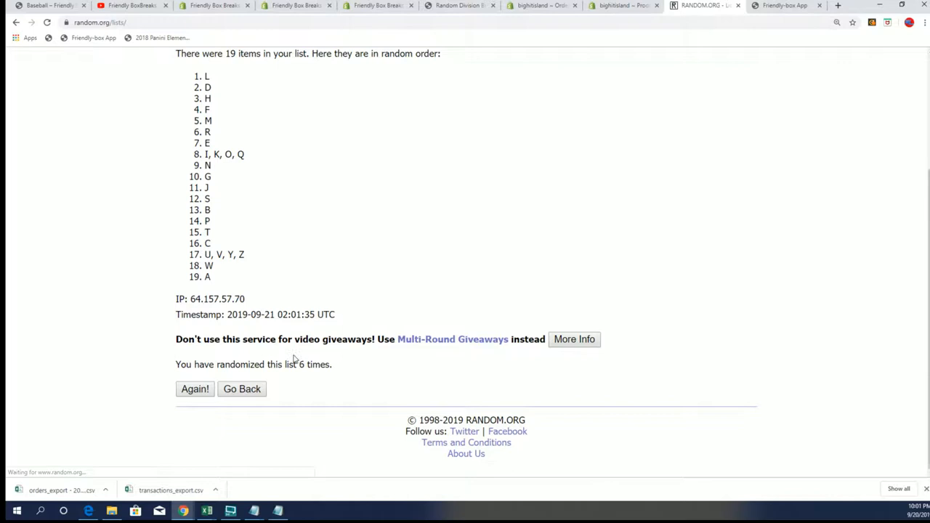
click(194, 388)
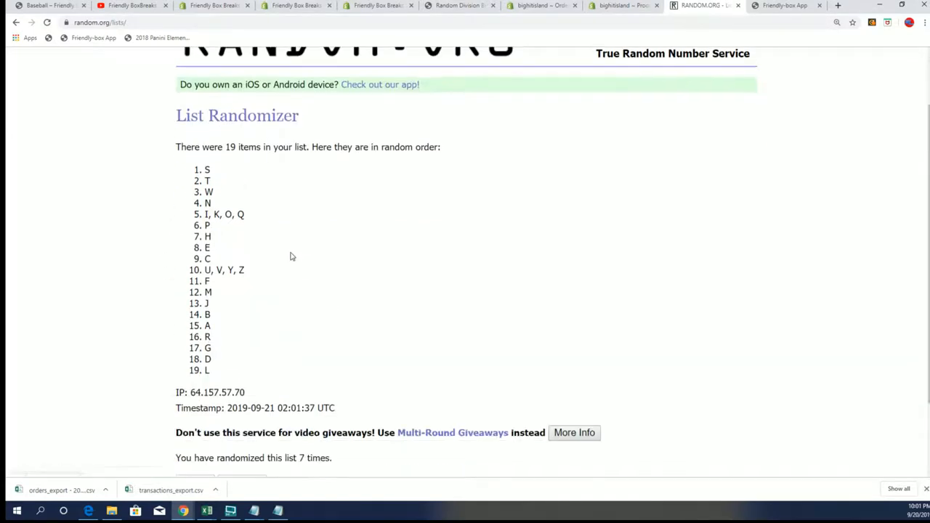